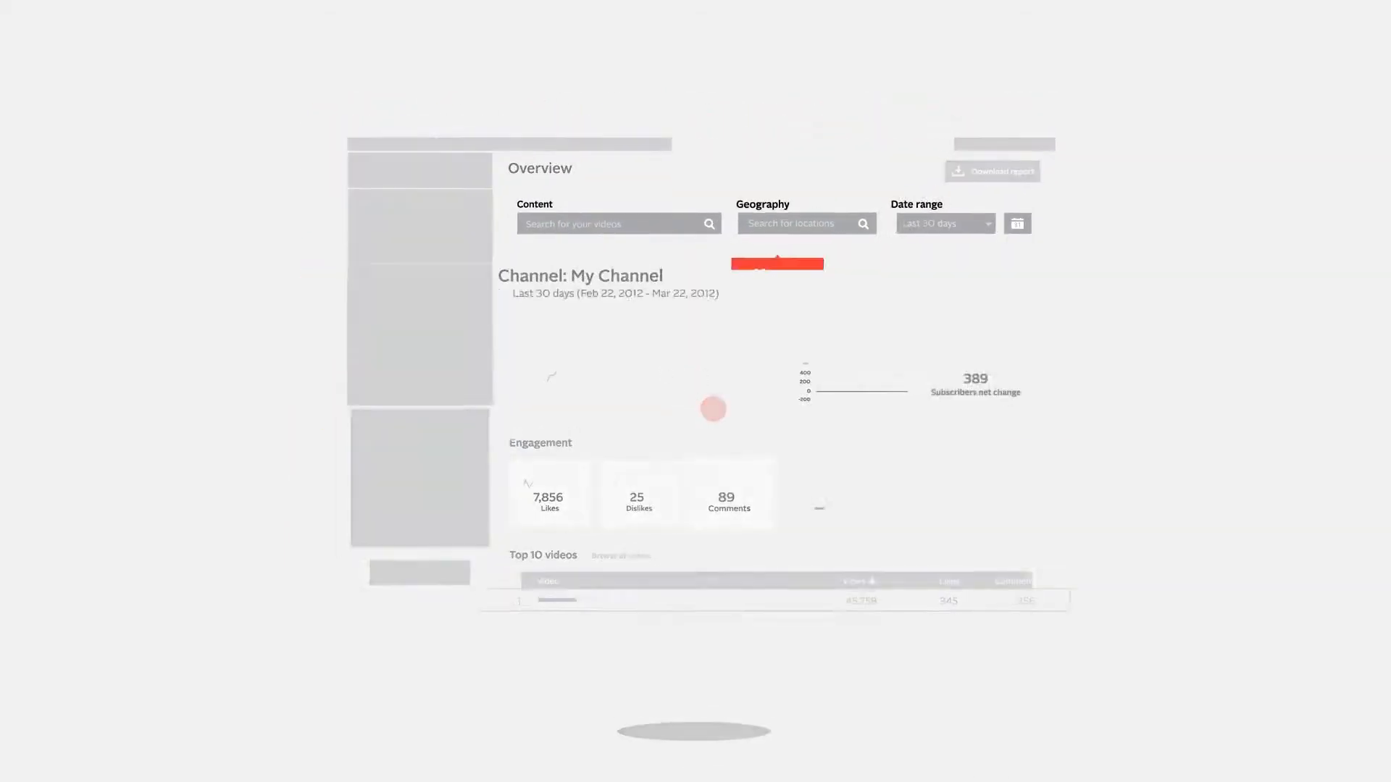
- Filter the Overview to My Channel for the last 30 days and review Demographics and Discovery
{"action": "left_click", "coordinate": [613, 224]}
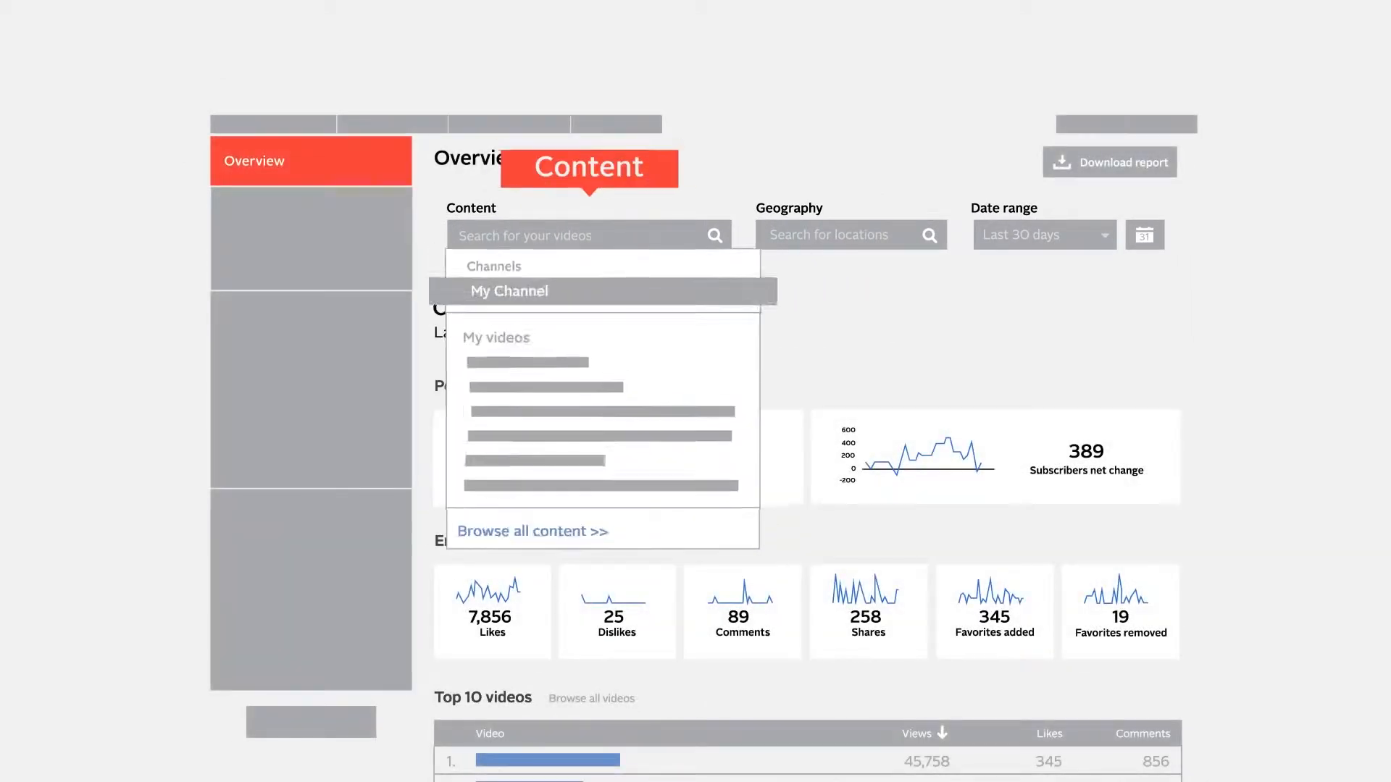
{"action": "left_click", "coordinate": [1008, 234]}
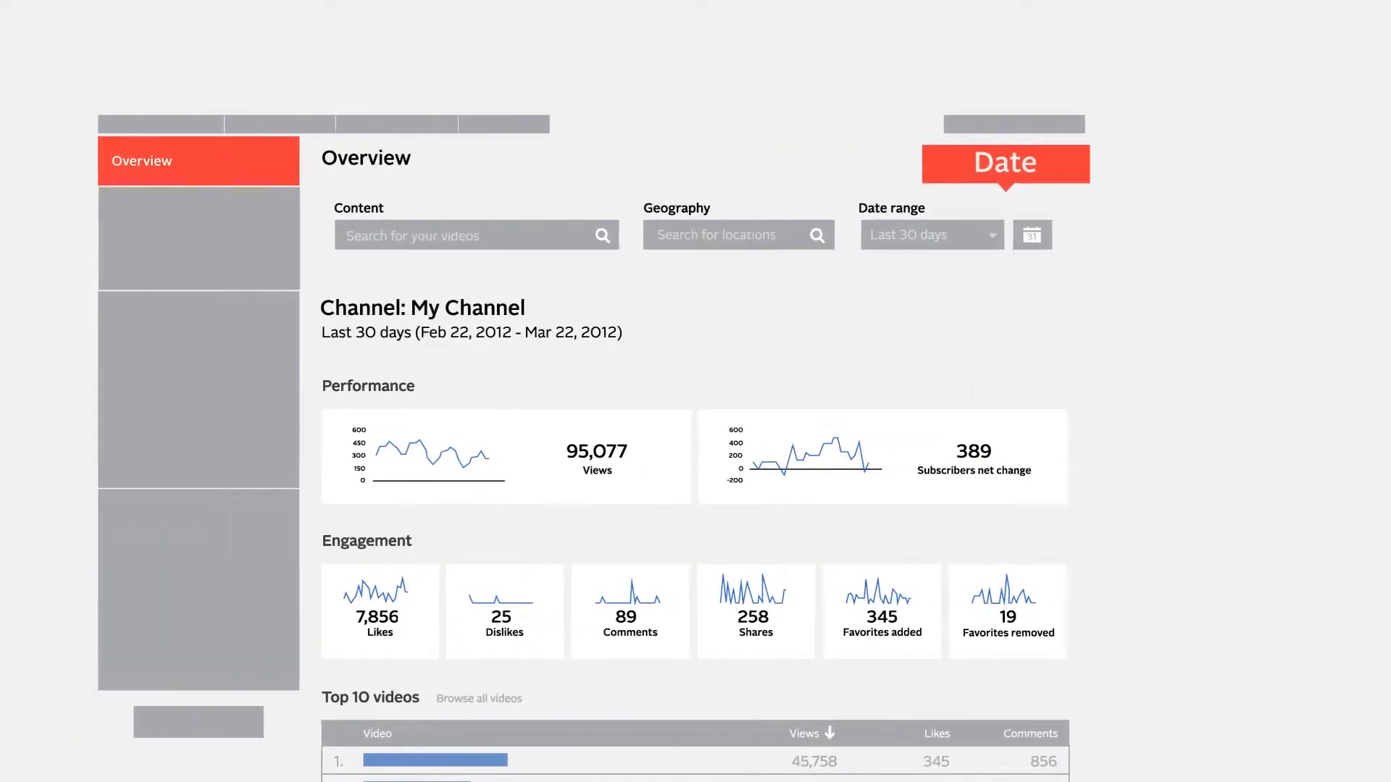
{"action": "scroll", "scroll_direction": "down", "scroll_amount": 3}
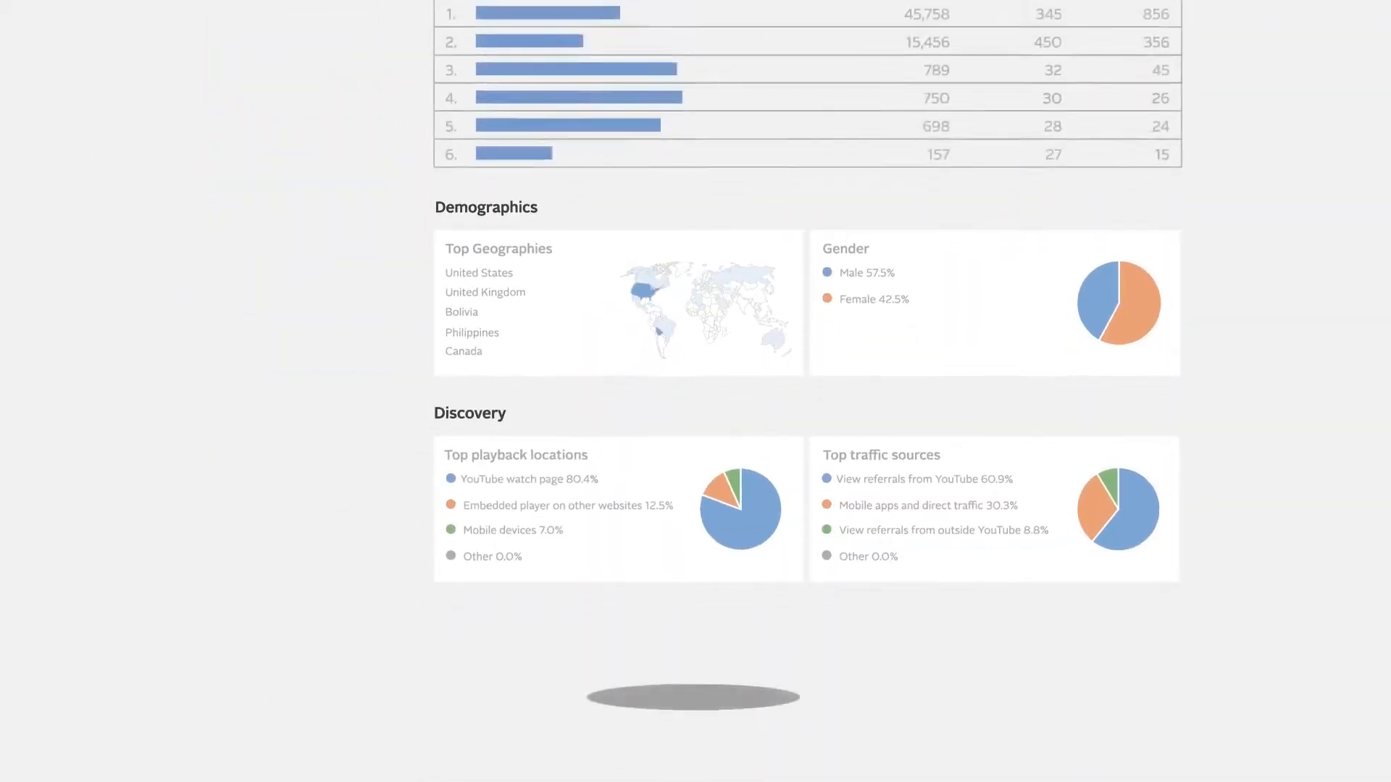
{"action": "scroll", "scroll_direction": "up", "scroll_amount": 3}
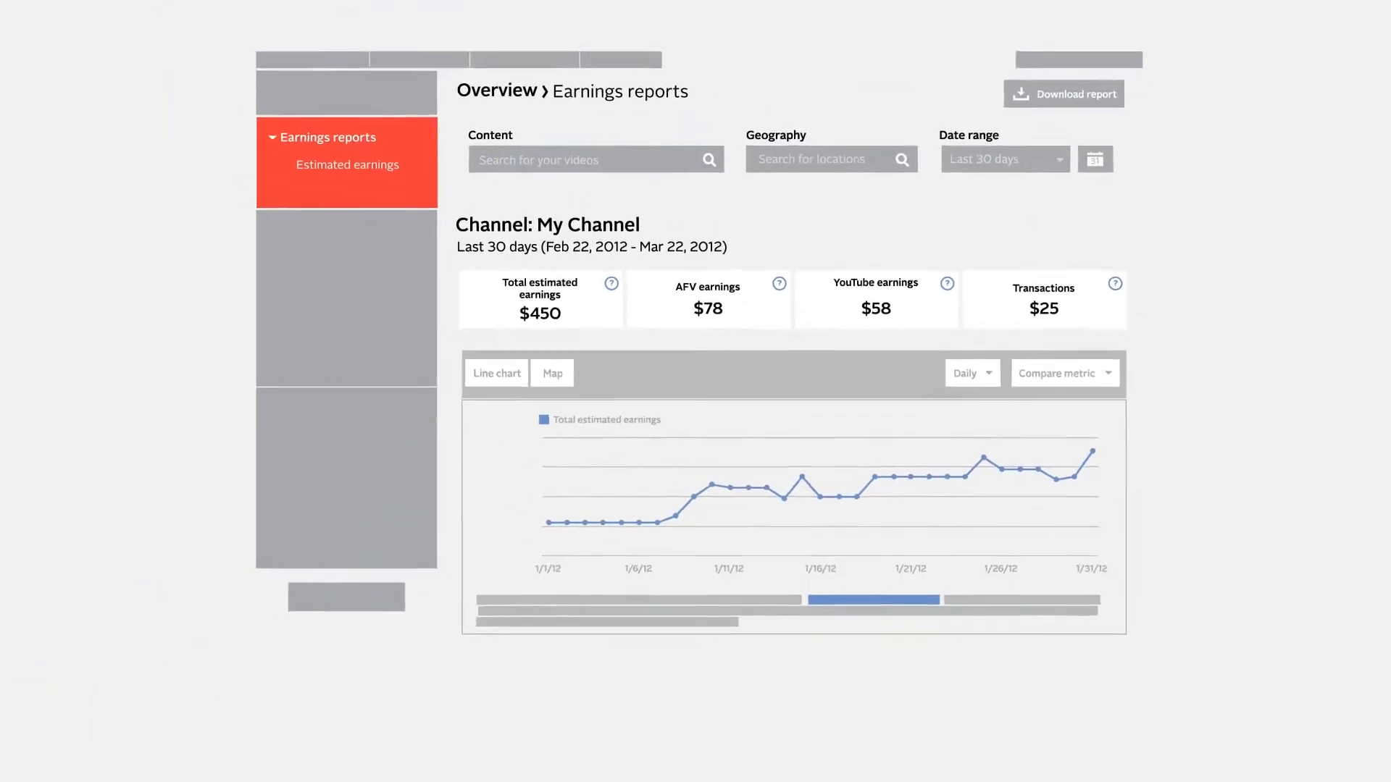
- Show estimated earnings and the Ad performance breakdown by ad type
{"action": "scroll", "scroll_direction": "down", "scroll_amount": 3}
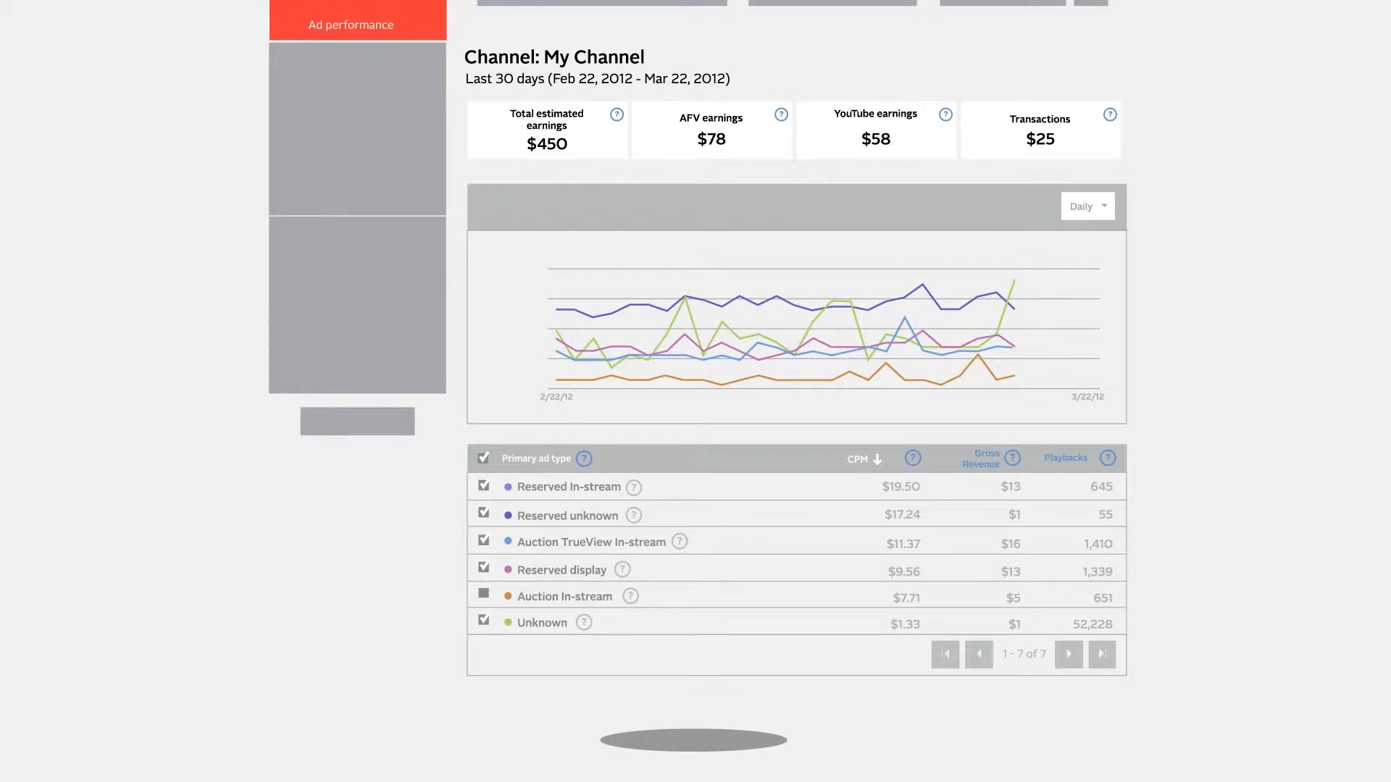
{"action": "left_click", "coordinate": [357, 391]}
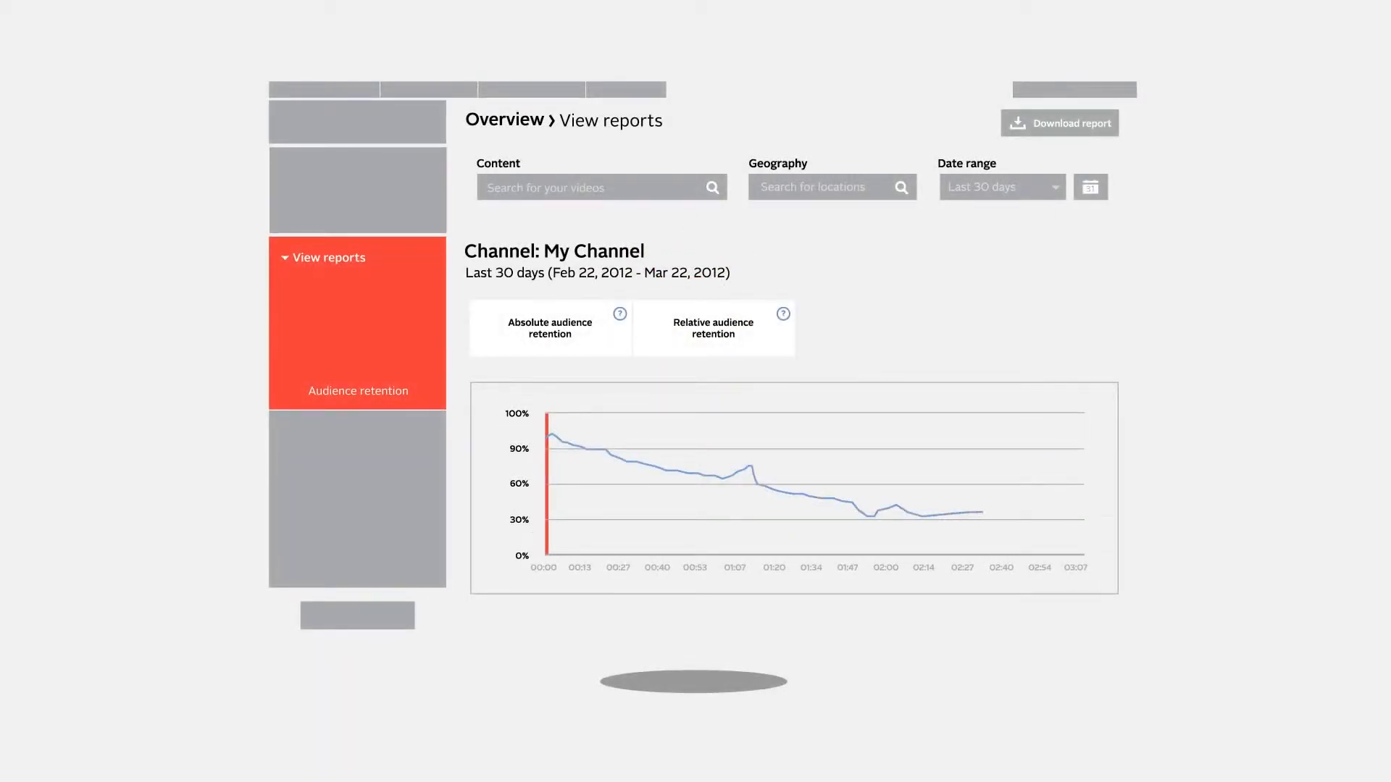
- Show the Audience retention curve and play the video in the player beneath it
{"action": "scroll", "scroll_direction": "up", "scroll_amount": 3}
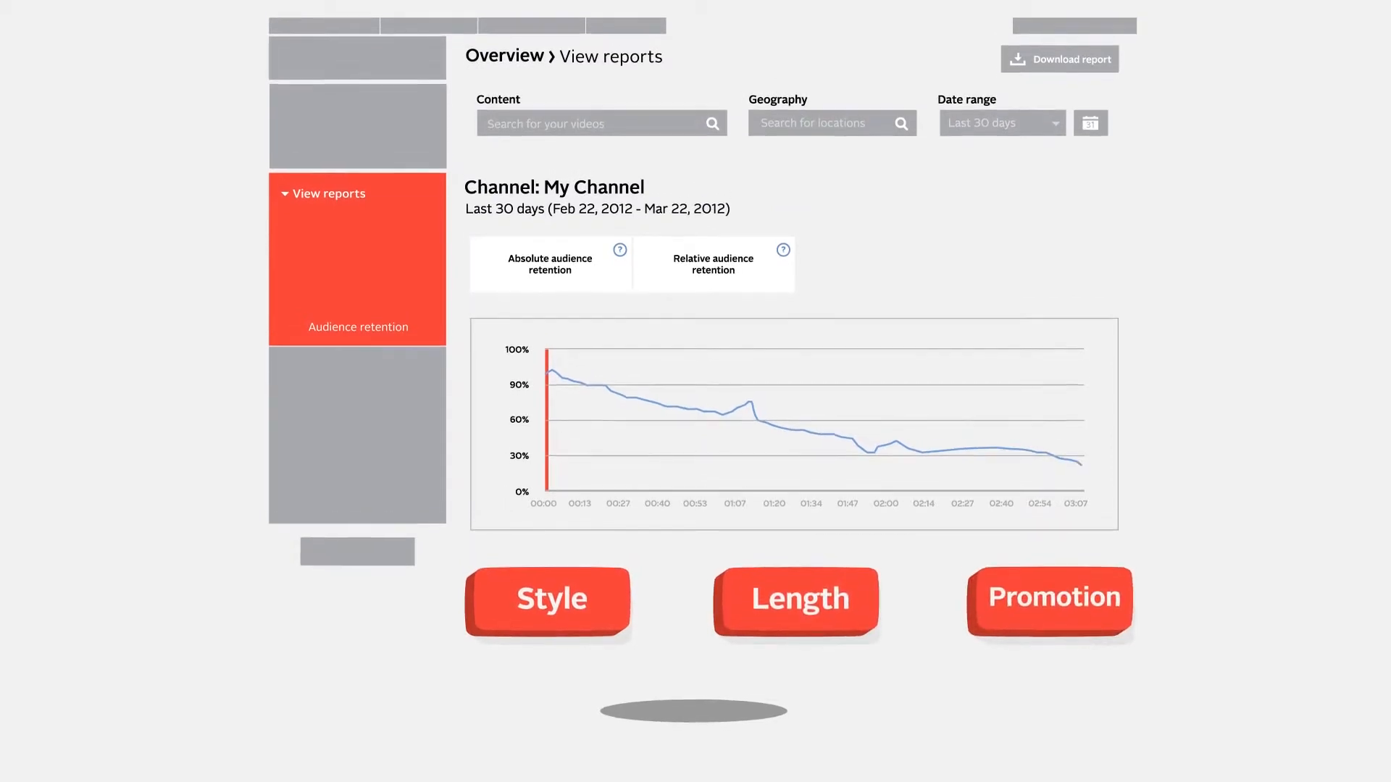
{"action": "scroll", "scroll_direction": "down", "scroll_amount": 3}
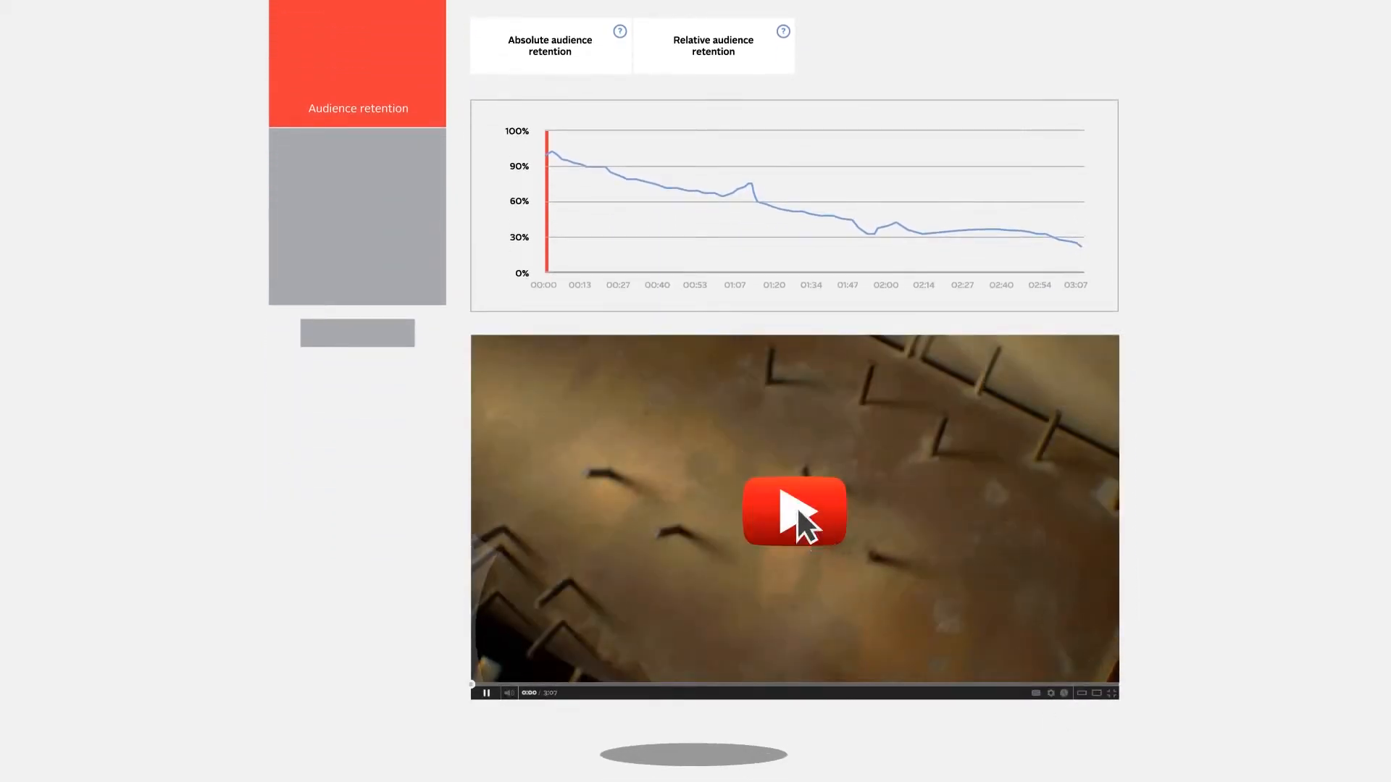
{"action": "left_click", "coordinate": [794, 512]}
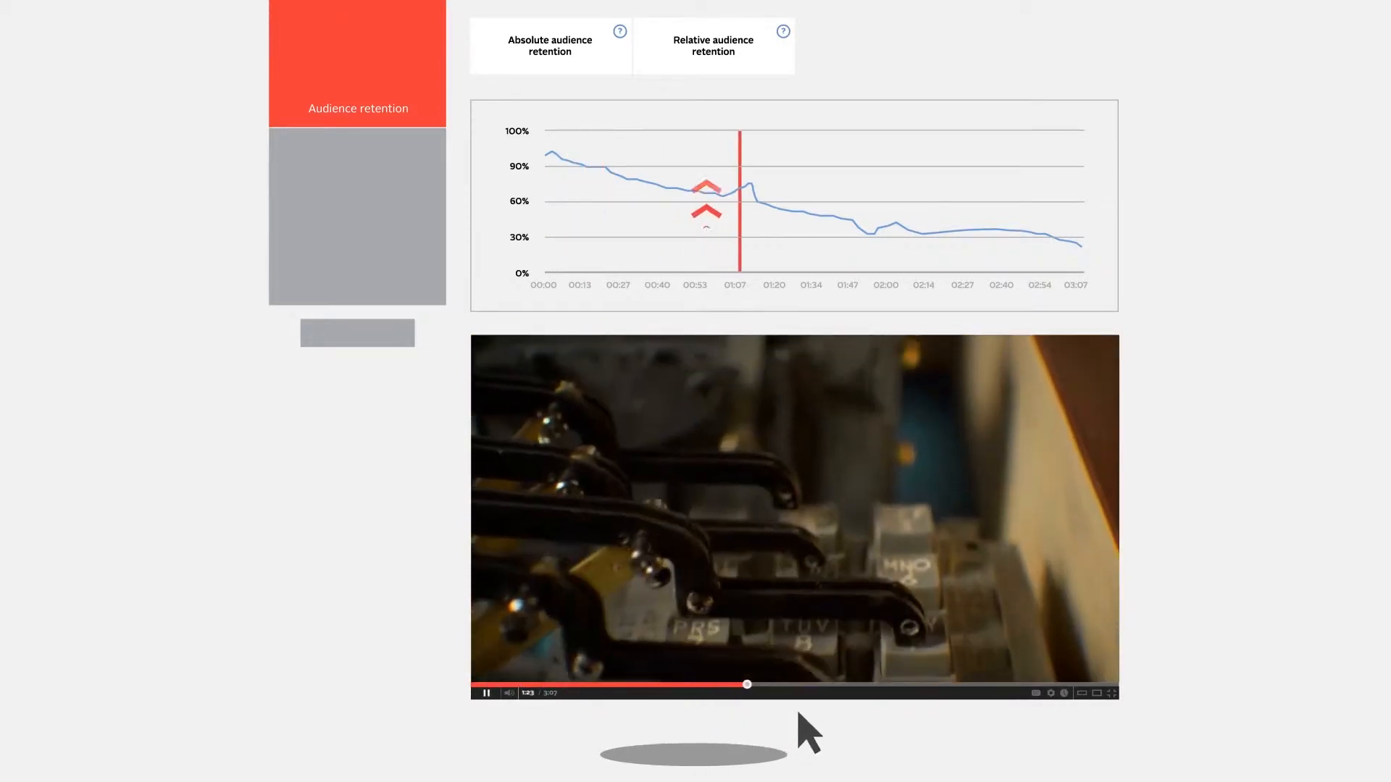
{"action": "left_click", "coordinate": [912, 684]}
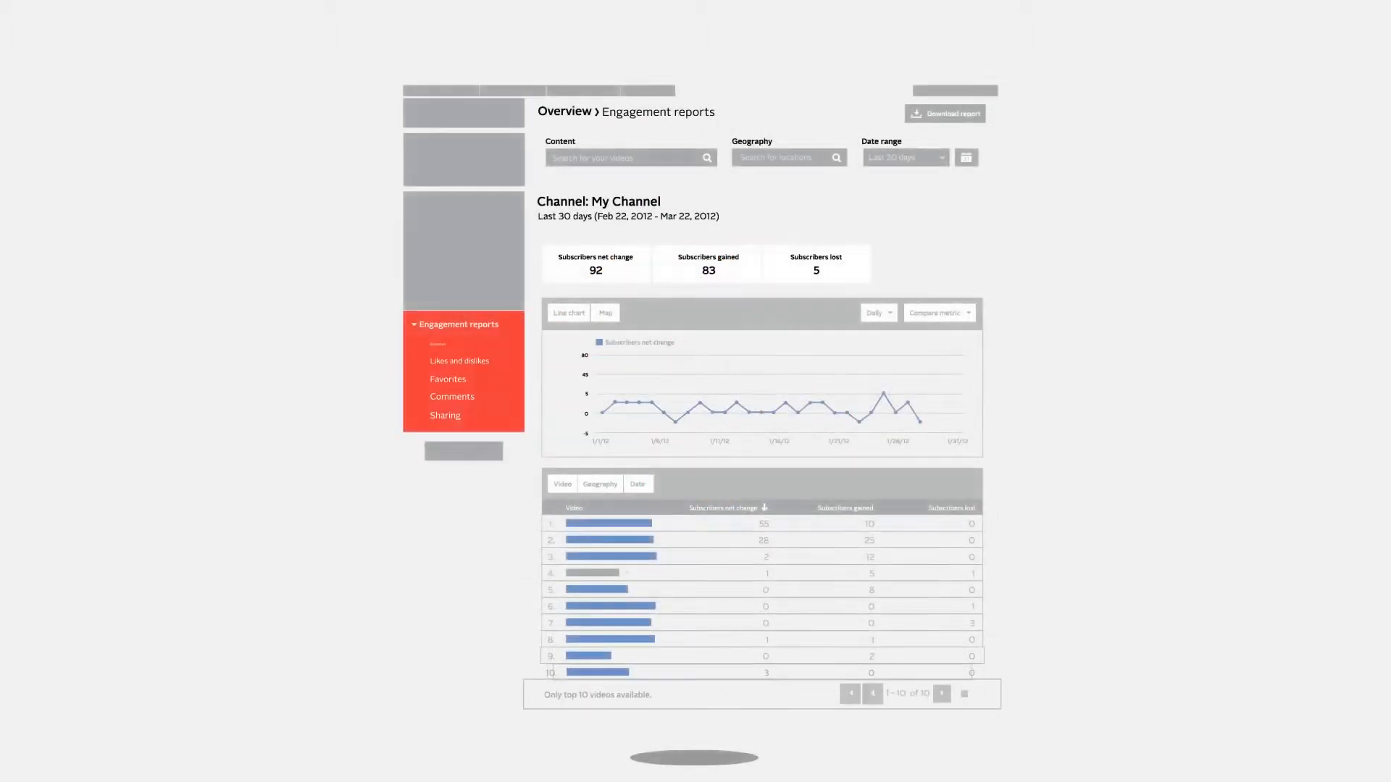
- Cycle through Likes and dislikes, Comments and Sharing, reviewing the 2,865 shares and top-videos table
{"action": "left_click", "coordinate": [460, 361]}
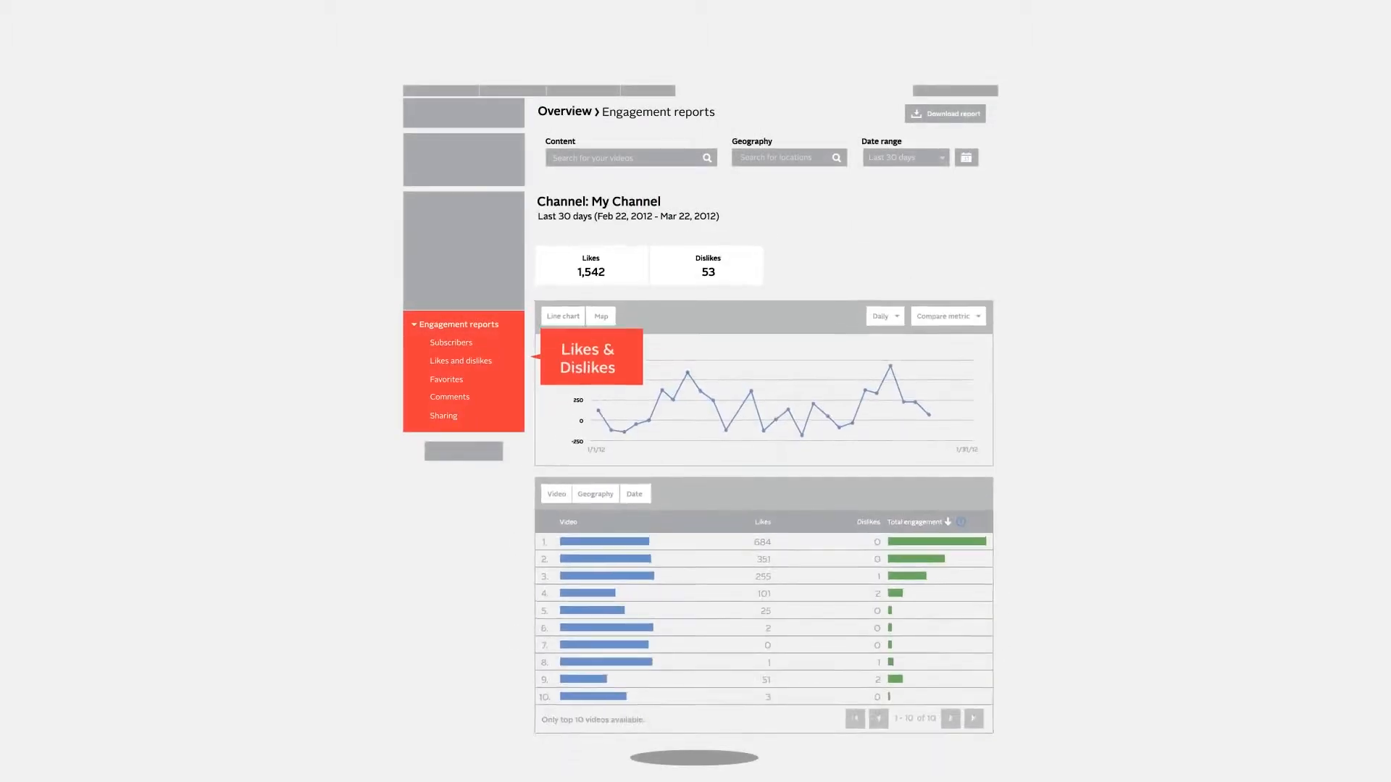
{"action": "left_click", "coordinate": [449, 397]}
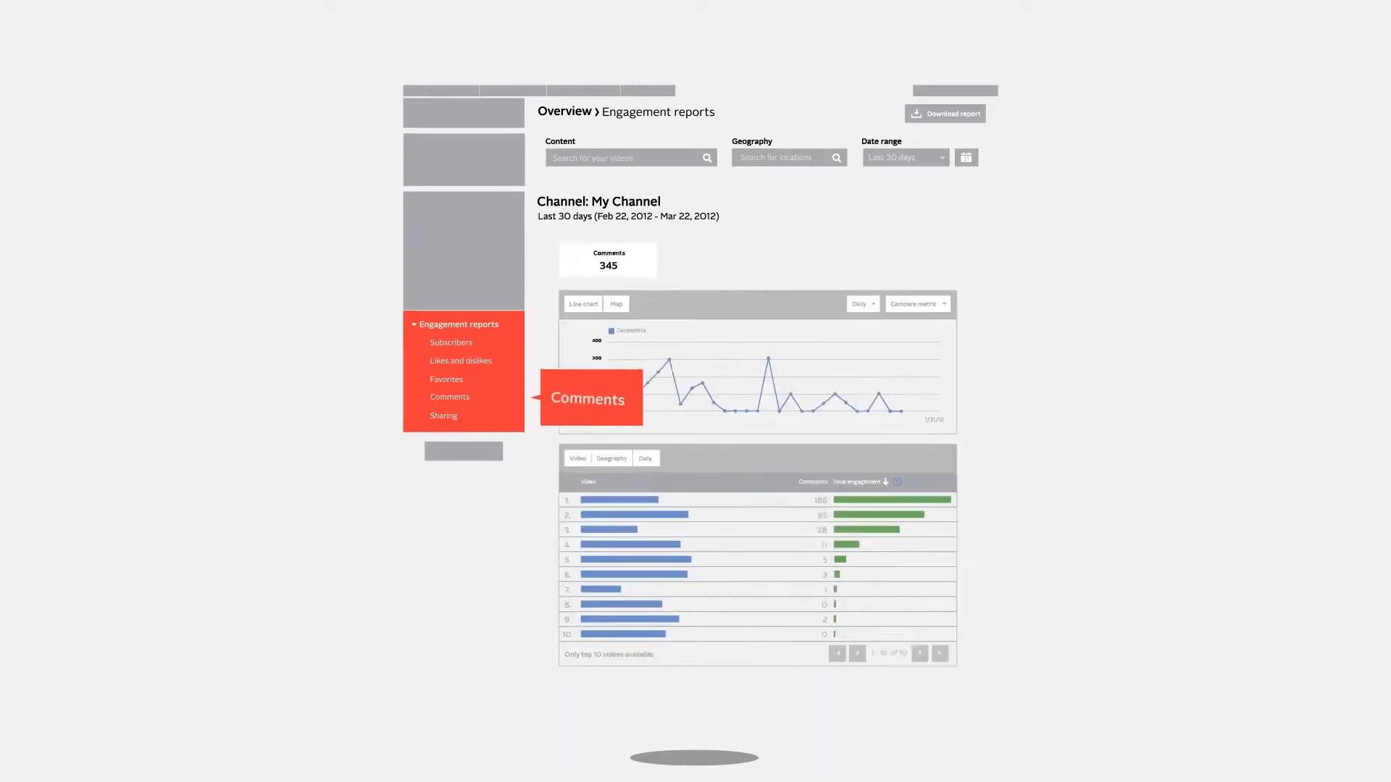
{"action": "left_click", "coordinate": [443, 416]}
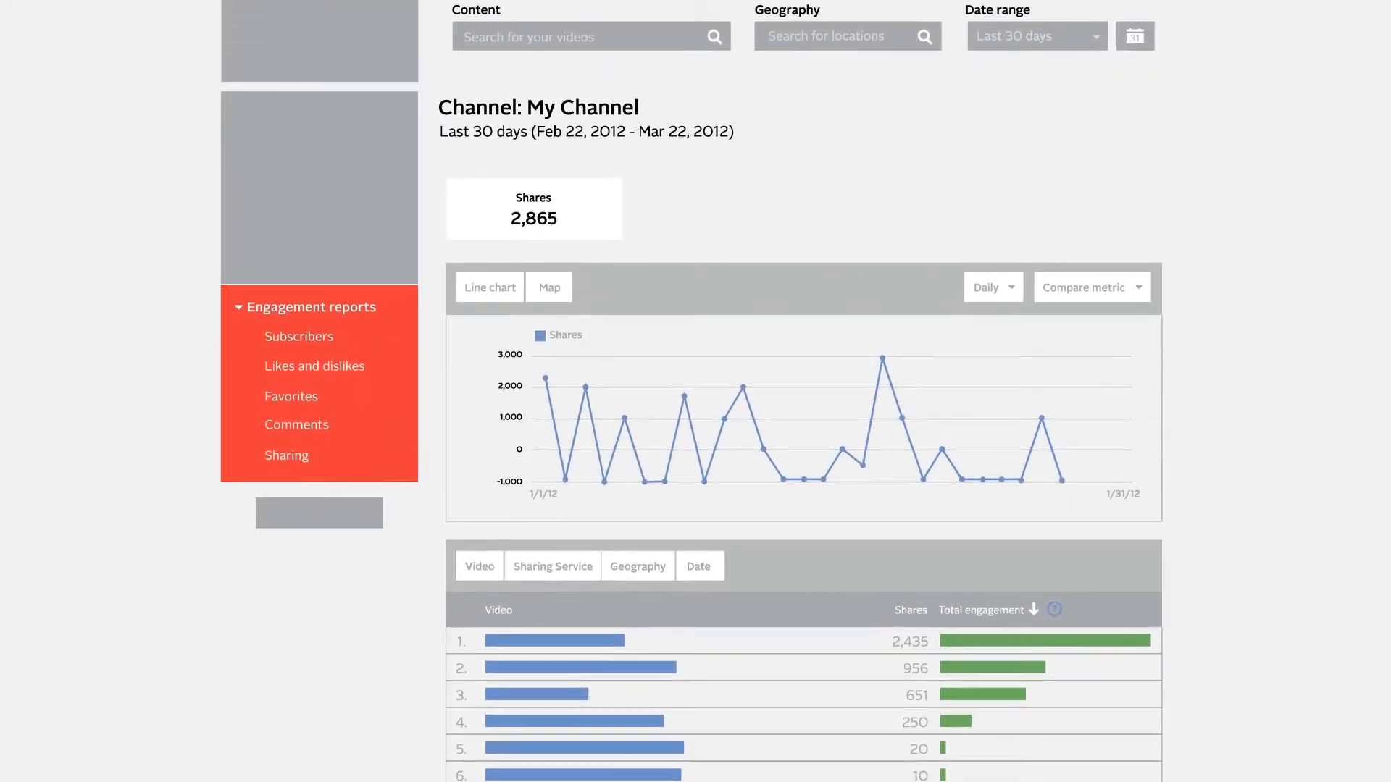
{"action": "scroll", "scroll_direction": "down", "scroll_amount": 3}
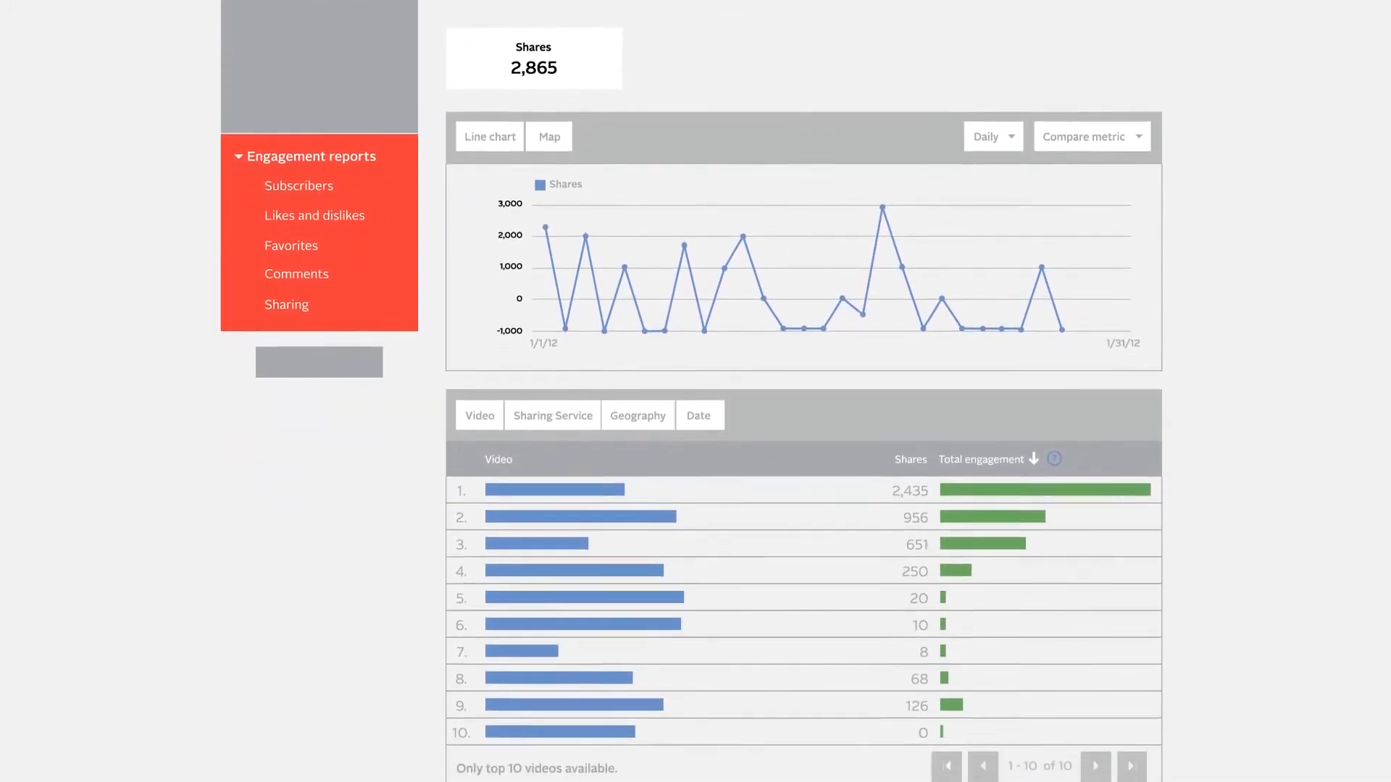
{"action": "scroll", "scroll_direction": "down", "scroll_amount": 3}
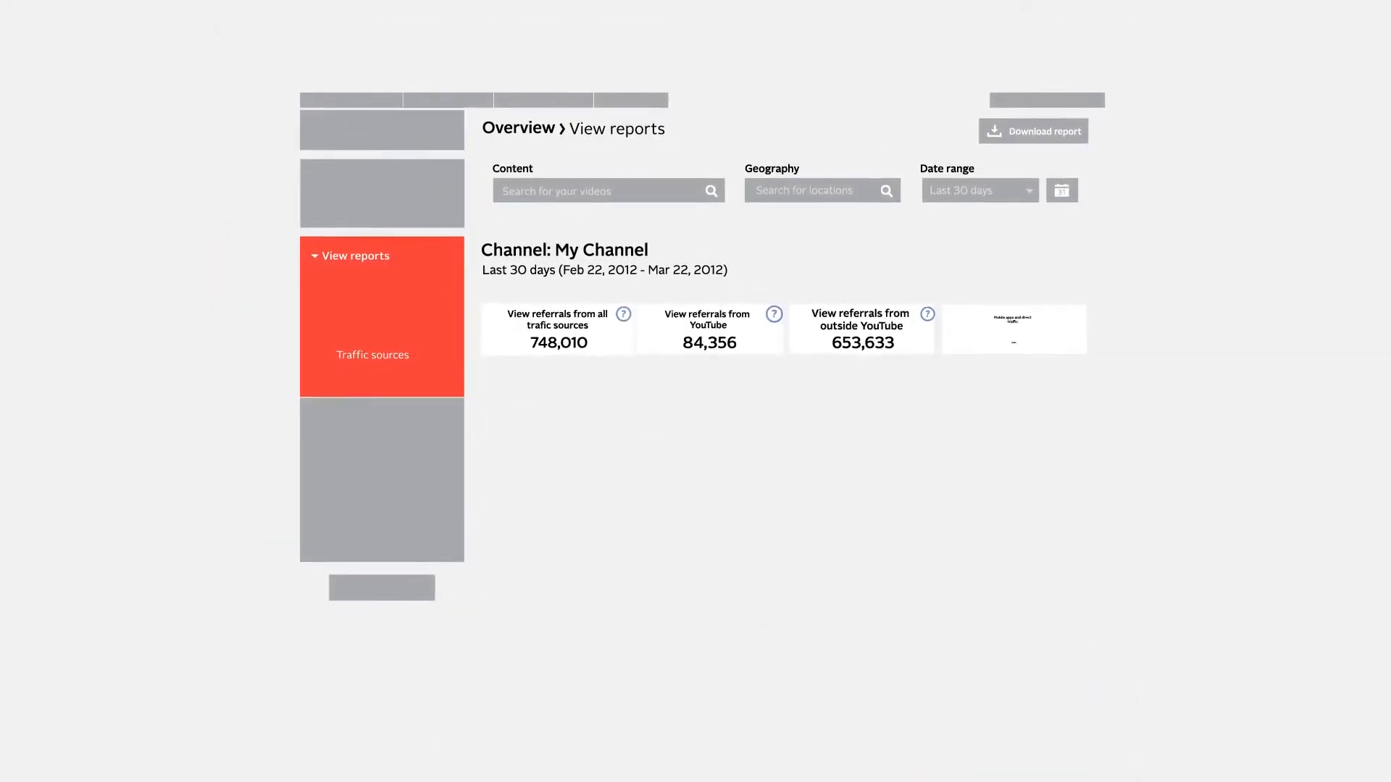
- Show Traffic sources narrowed to referrals from outside YouTube, then return to Overview
{"action": "left_click", "coordinate": [372, 355]}
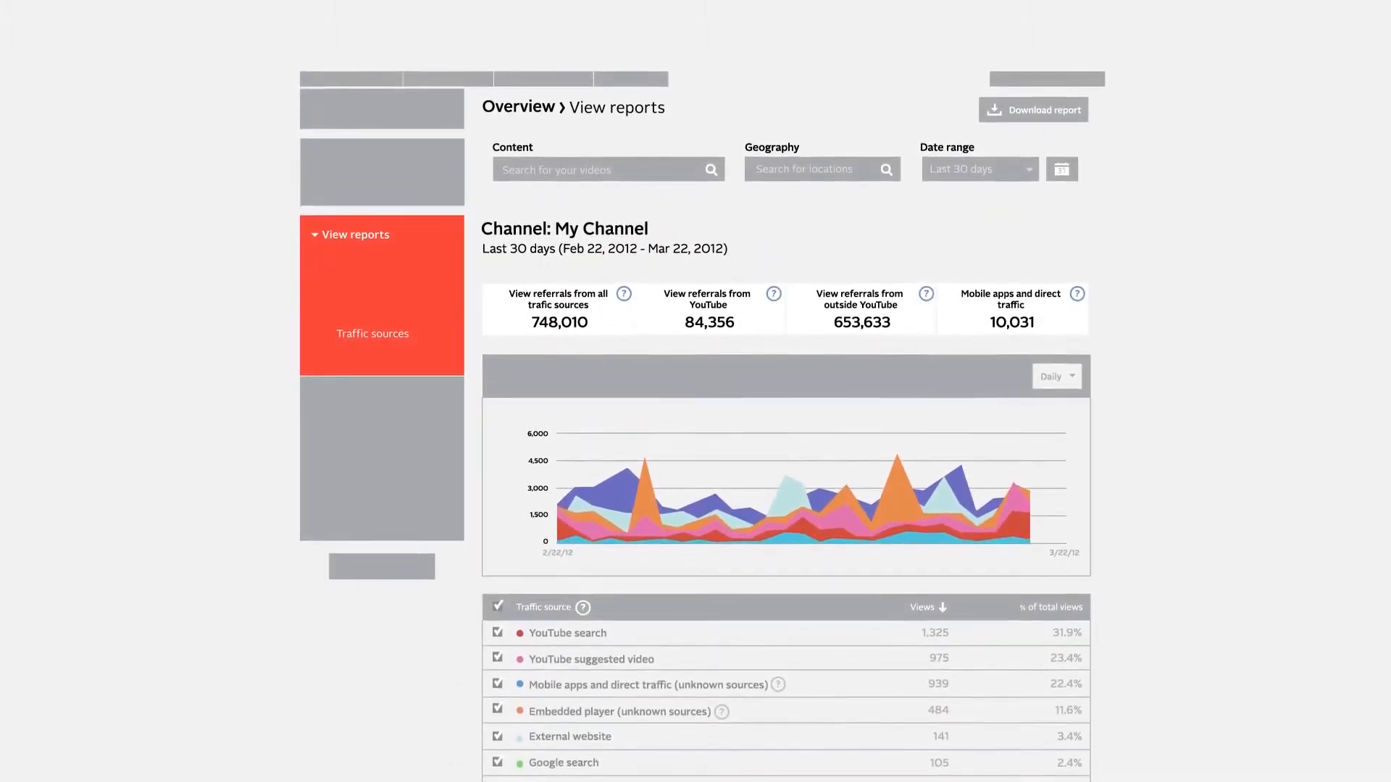
{"action": "scroll", "scroll_direction": "down", "scroll_amount": 3}
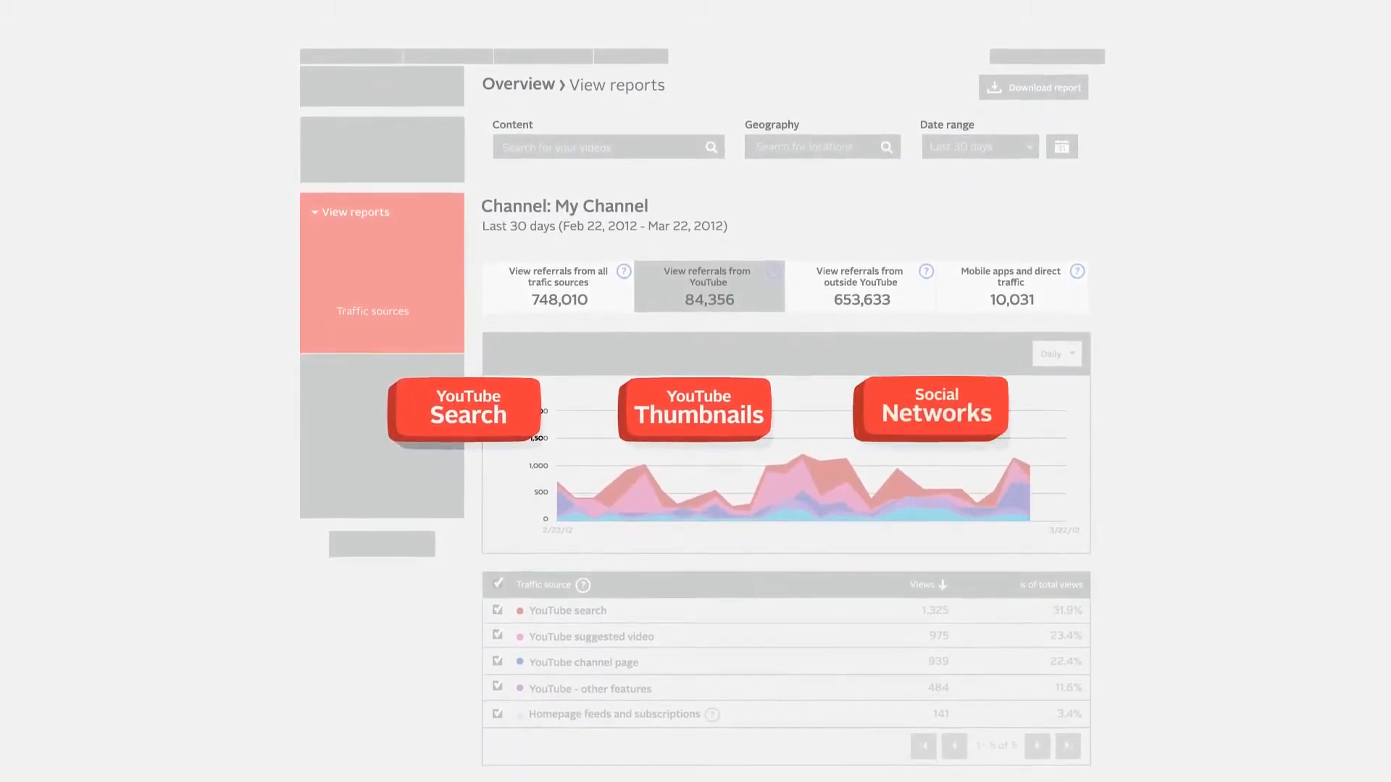
{"action": "left_click", "coordinate": [858, 280]}
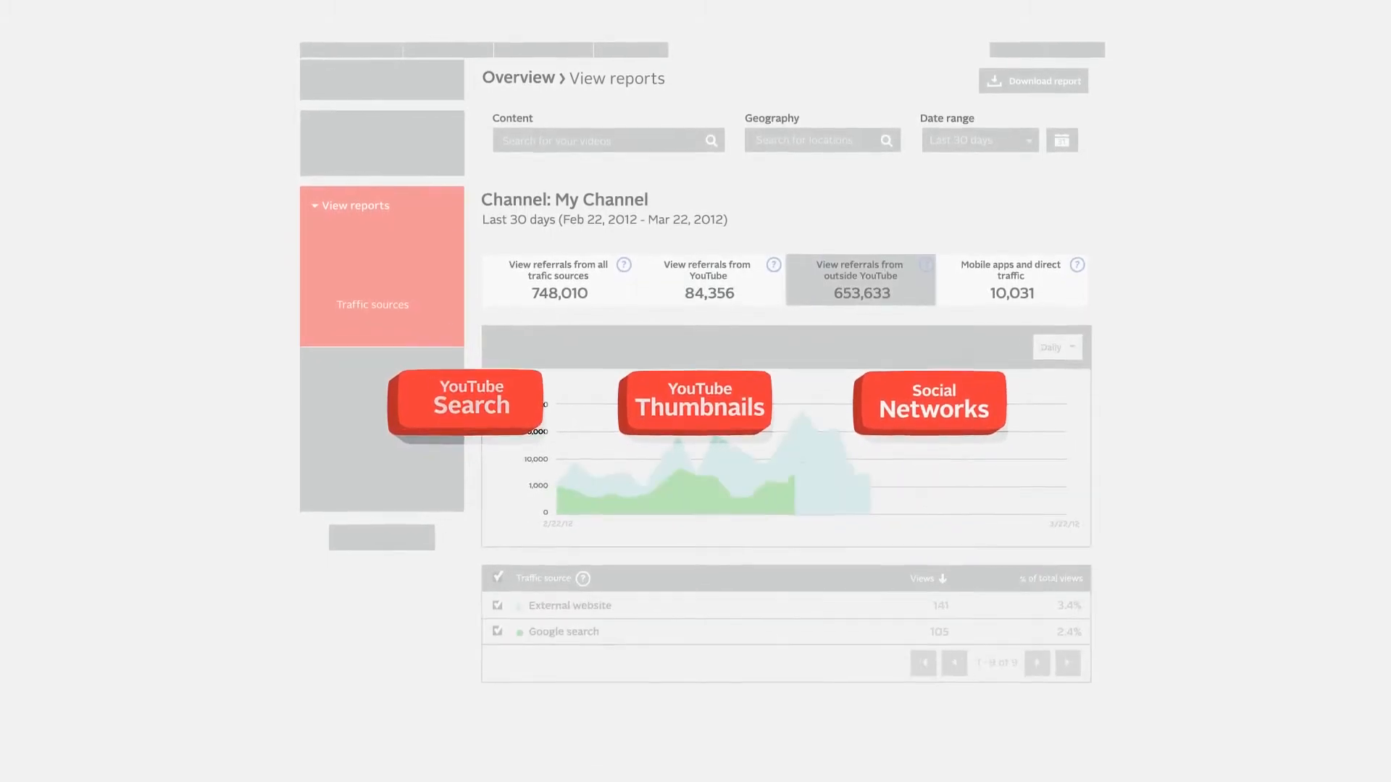
{"action": "left_click", "coordinate": [386, 78]}
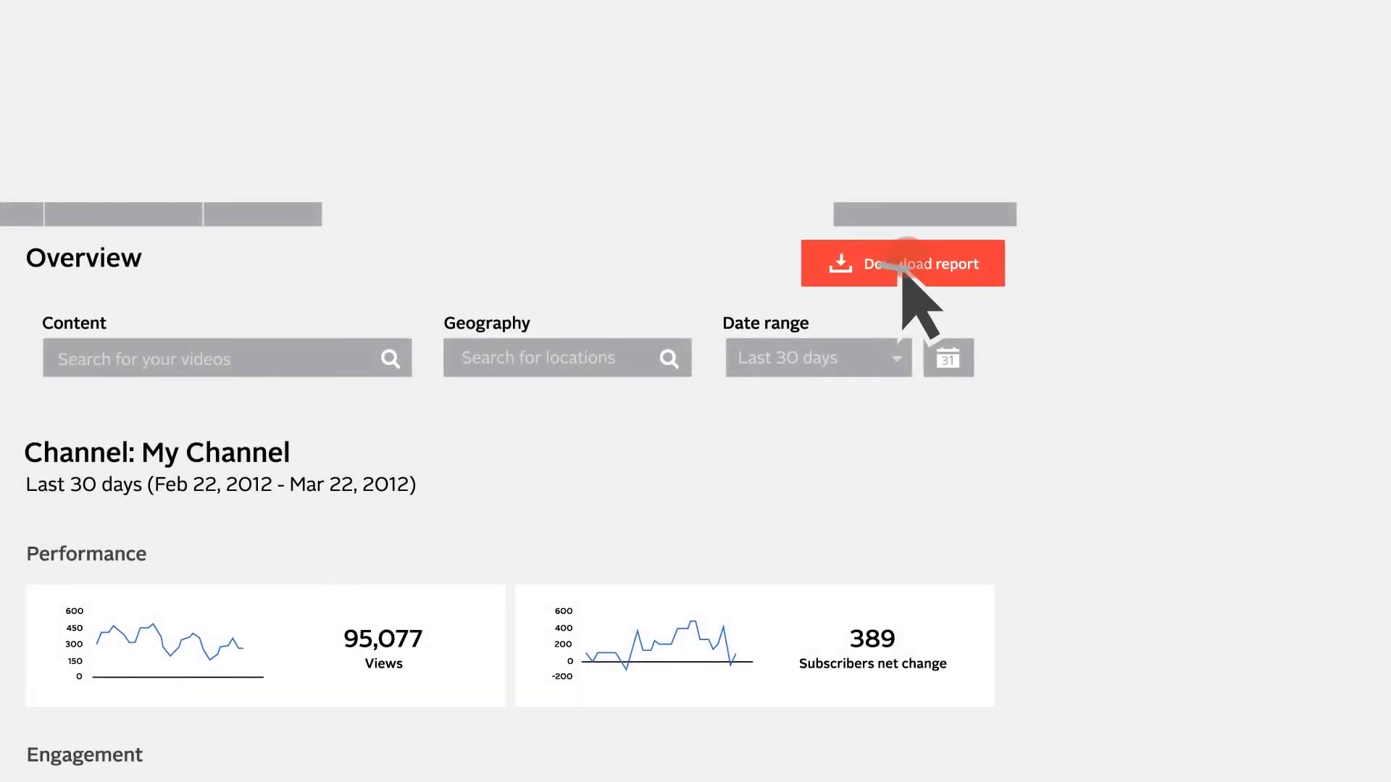
- Download the channel overview report and review its engagement totals
{"action": "scroll", "scroll_direction": "down", "scroll_amount": 3}
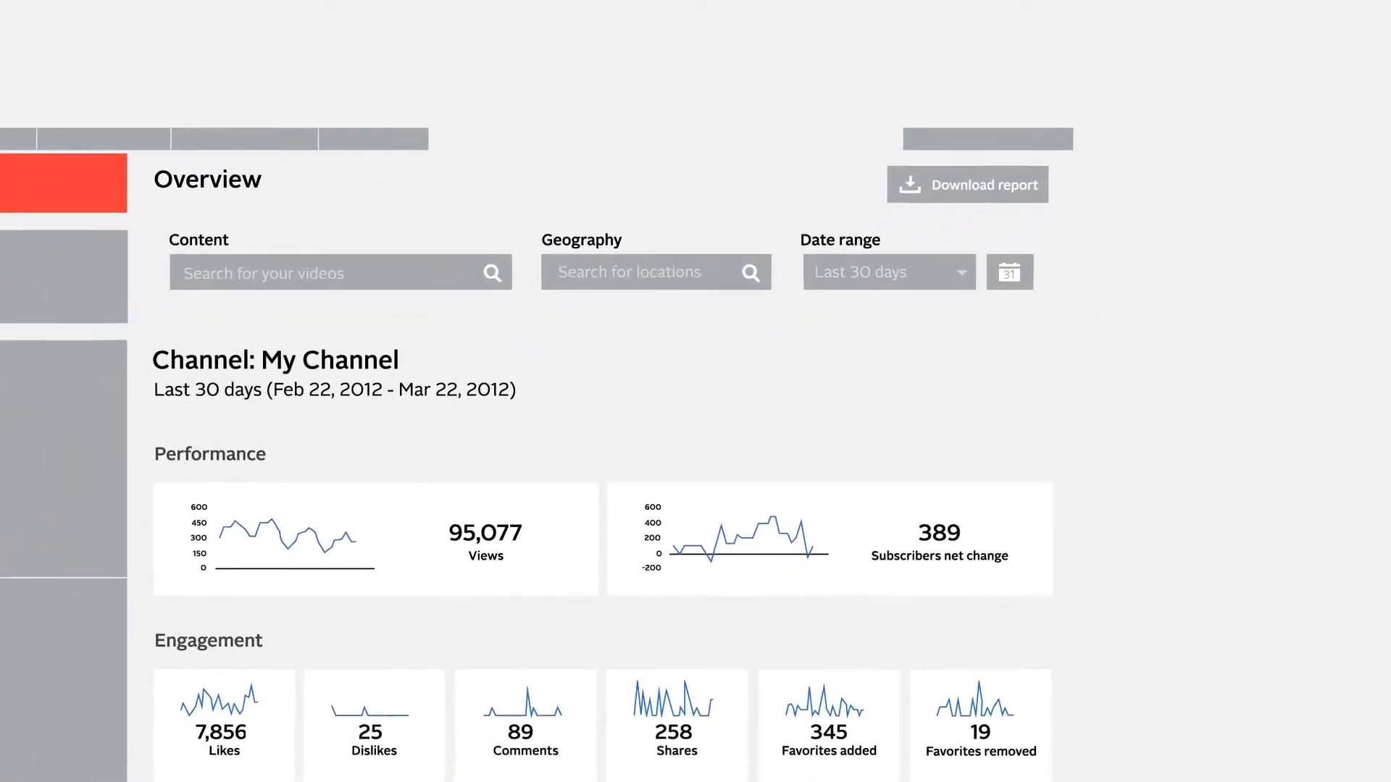